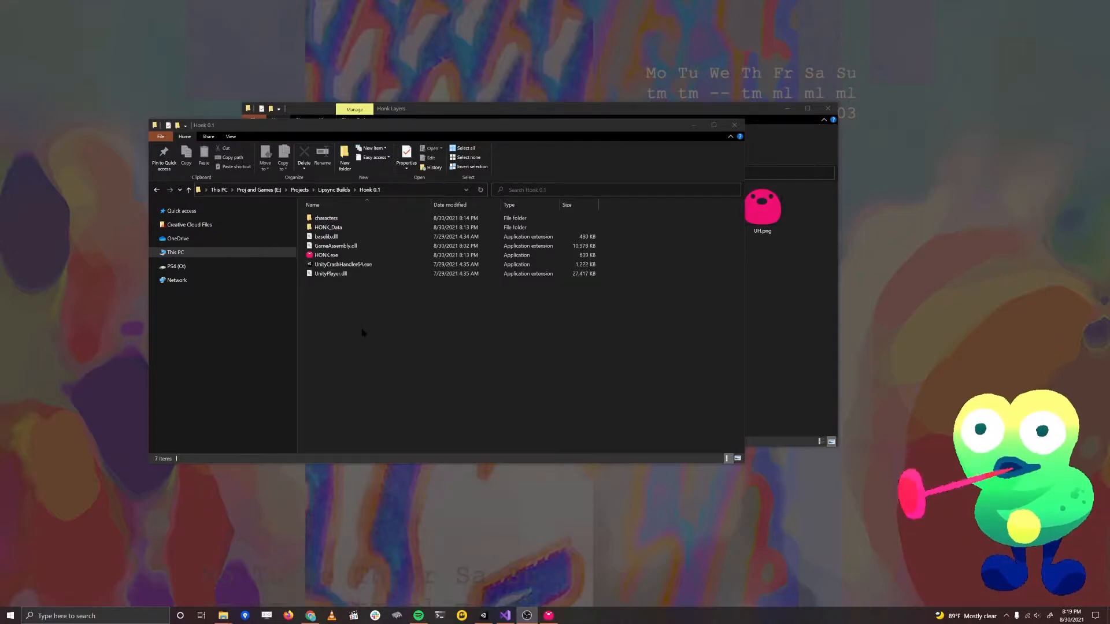
# - Launch the HONK application from the build folder
pyautogui.click(327, 254)
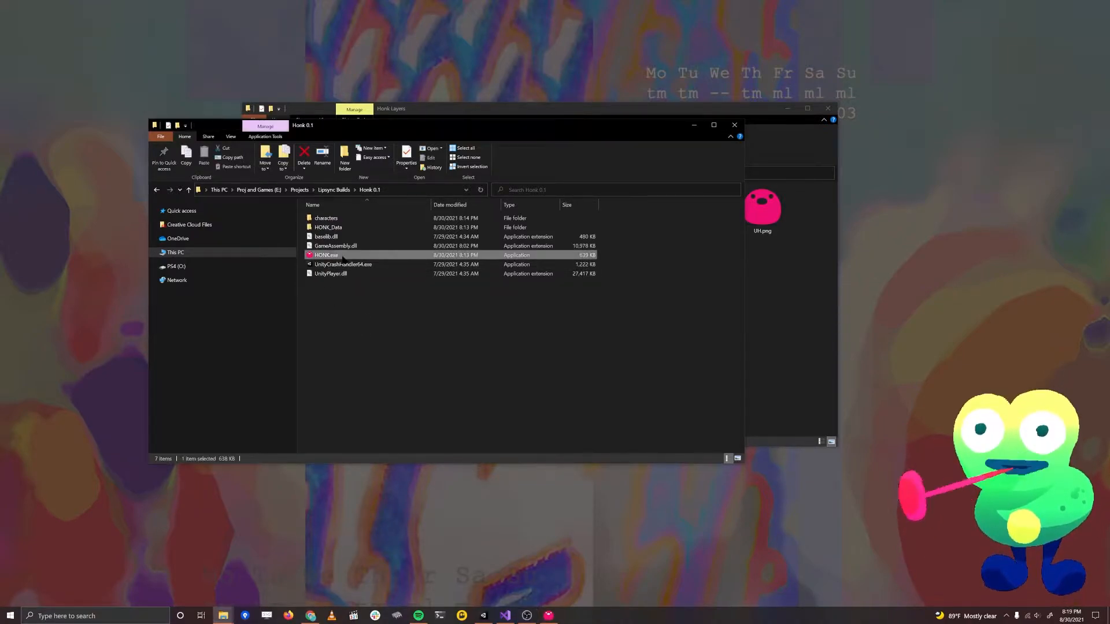
pyautogui.doubleClick(326, 254)
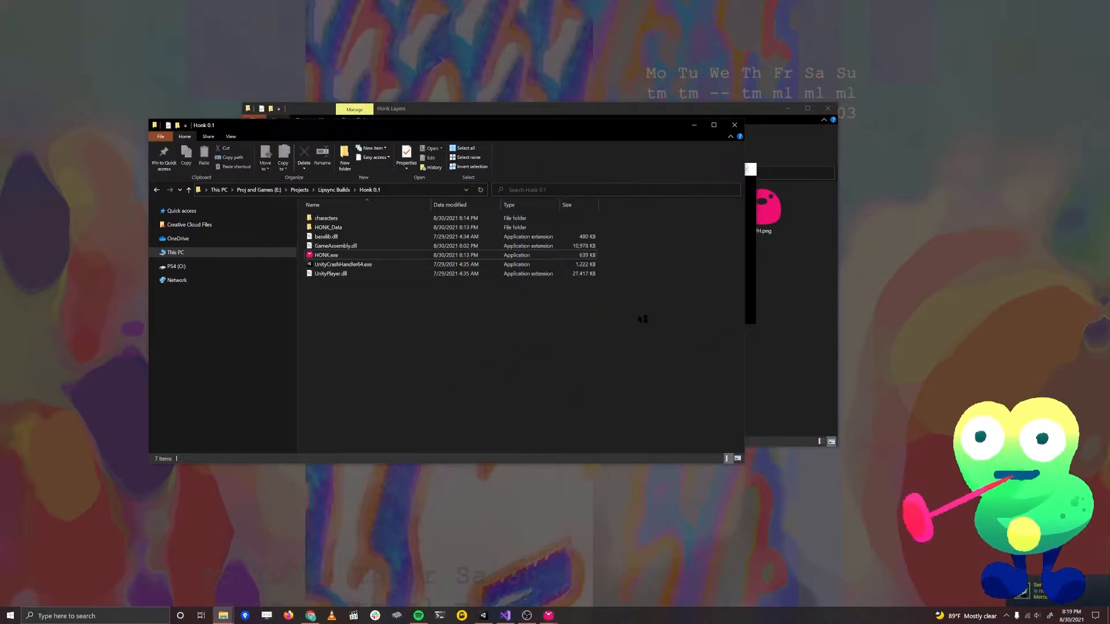
pyautogui.doubleClick(326, 255)
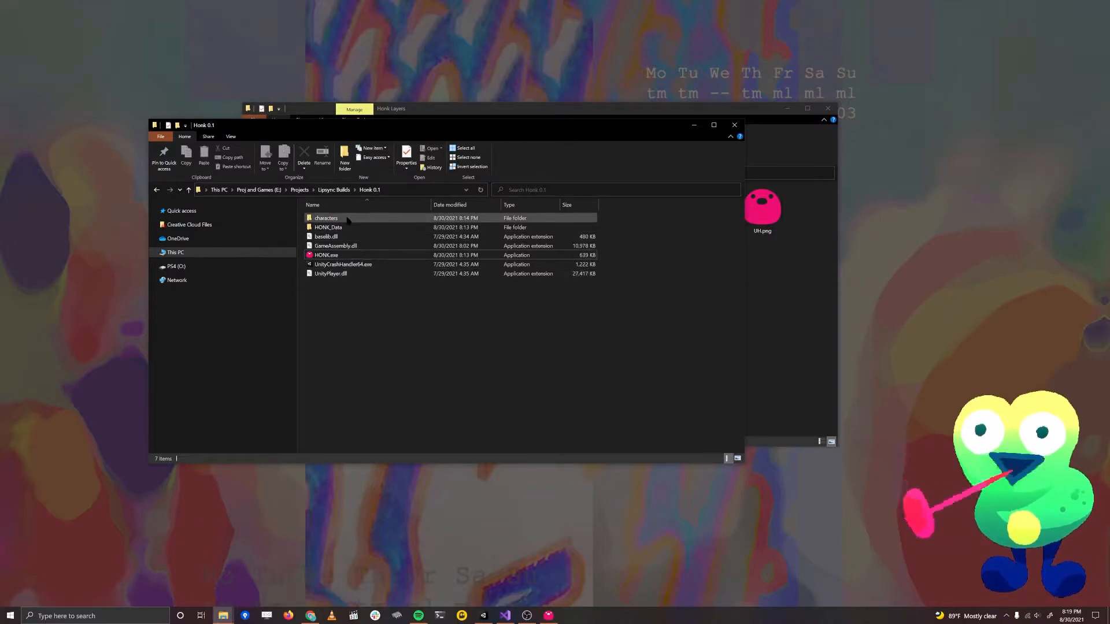
# - Inspect the 1 Grombit folder in characters, then run Make New Character.bat
pyautogui.doubleClick(326, 217)
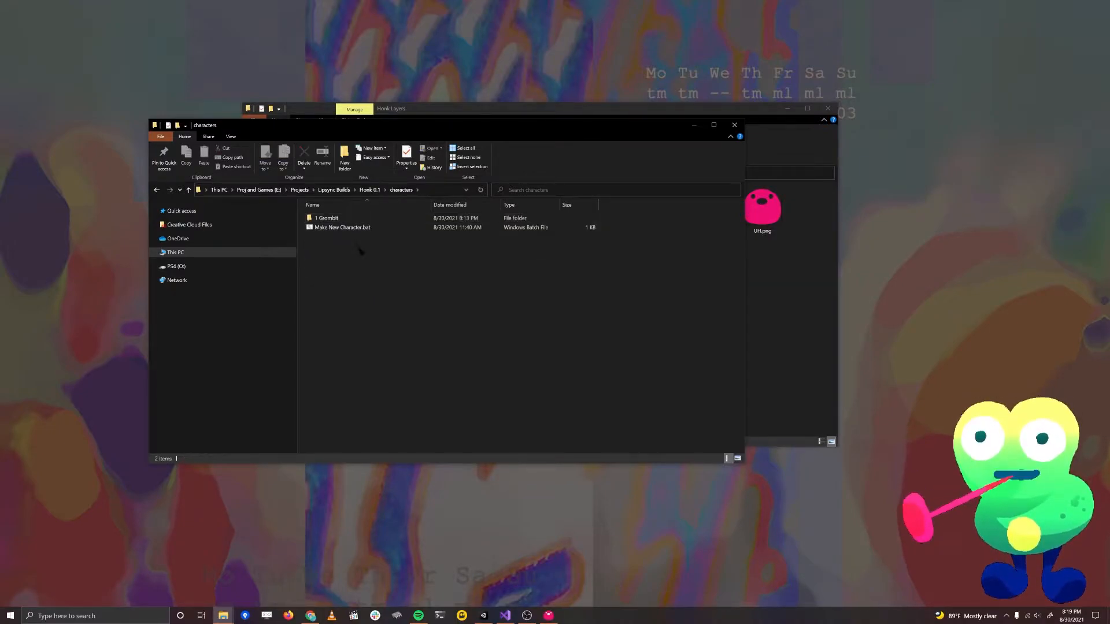
pyautogui.doubleClick(328, 218)
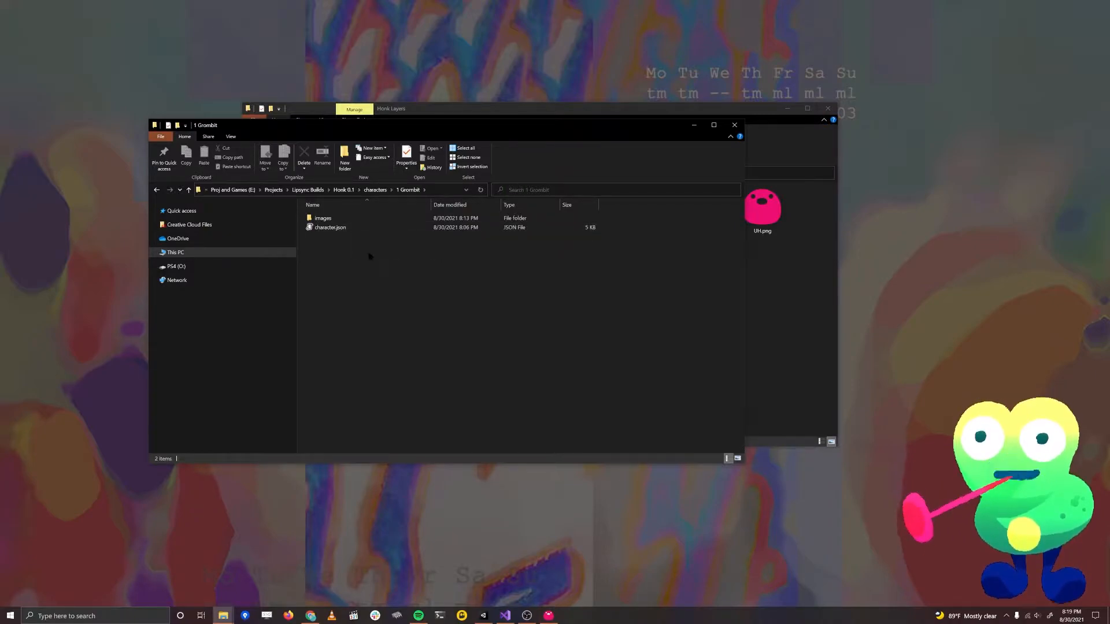
pyautogui.click(156, 190)
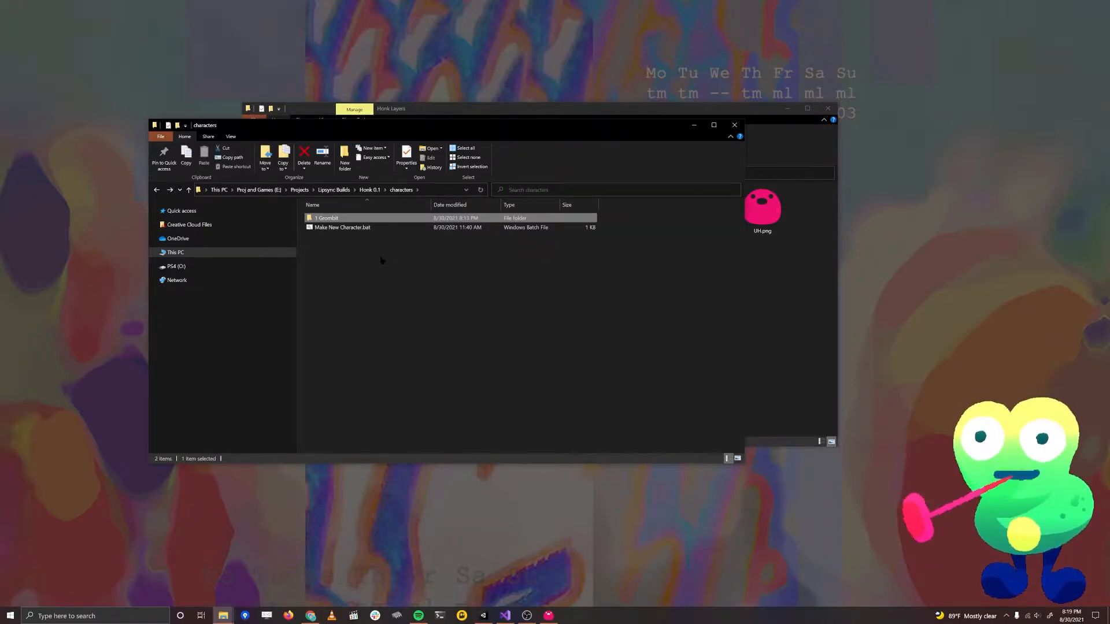
pyautogui.click(342, 227)
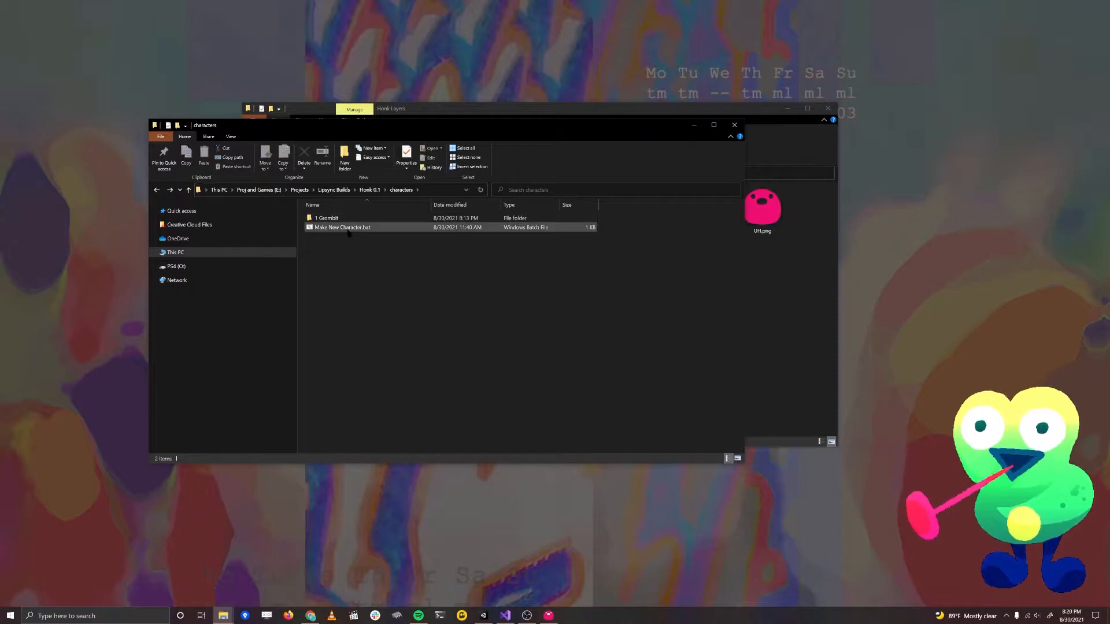
pyautogui.moveTo(343, 227)
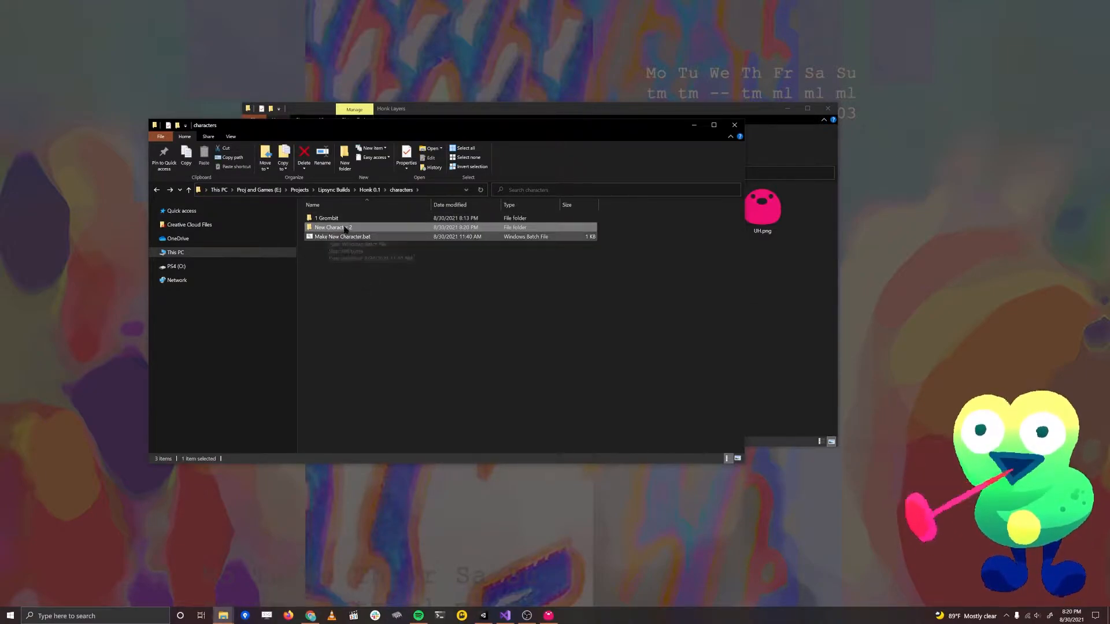
# - Check the New Character 2 files and character.json, rename it 2 Honk, and return to Honk 0.1
pyautogui.doubleClick(329, 227)
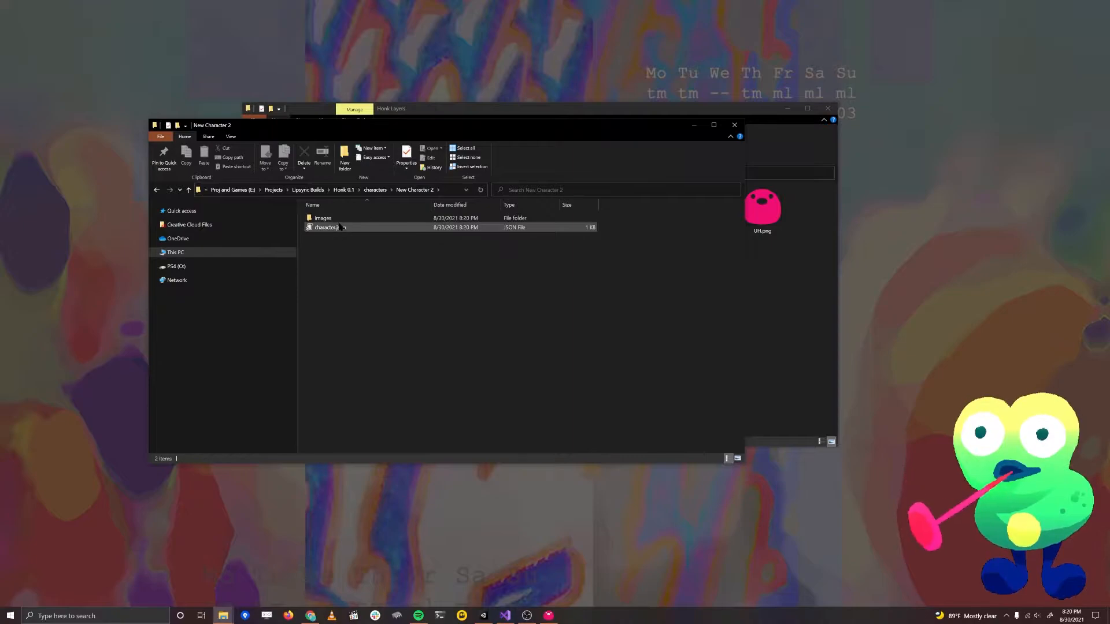
pyautogui.doubleClick(323, 219)
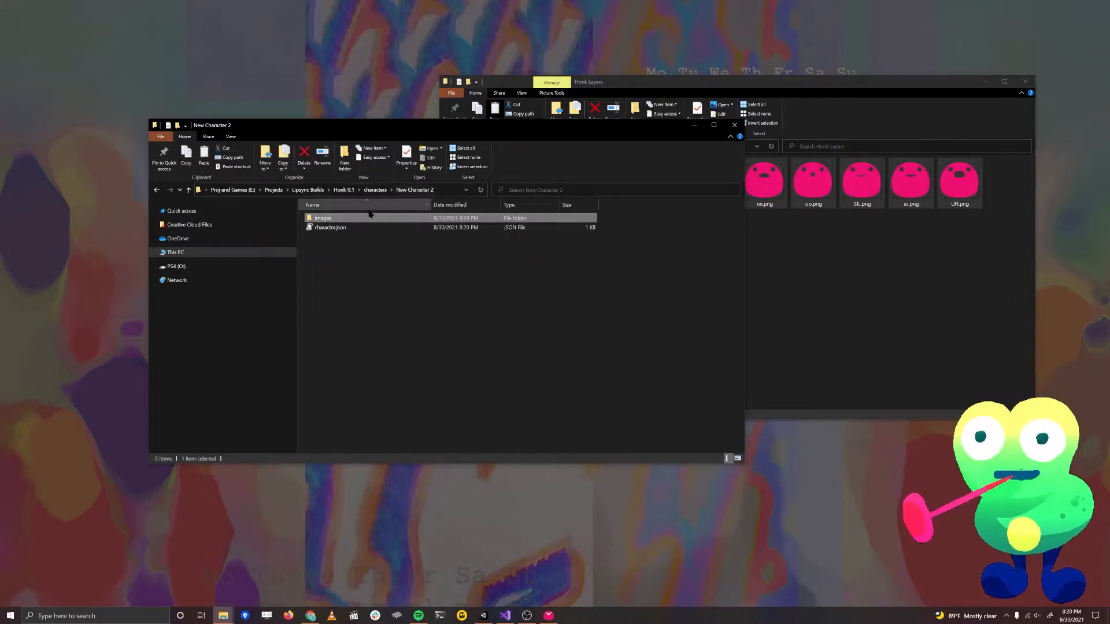
pyautogui.click(188, 190)
pyautogui.write('2 Honk')
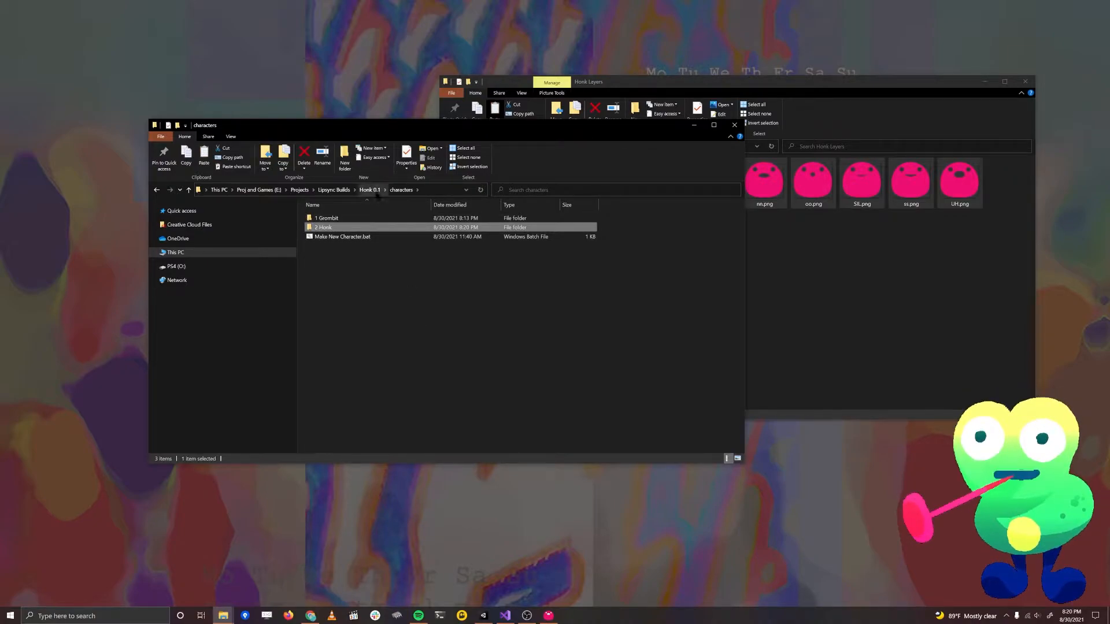
pyautogui.click(189, 190)
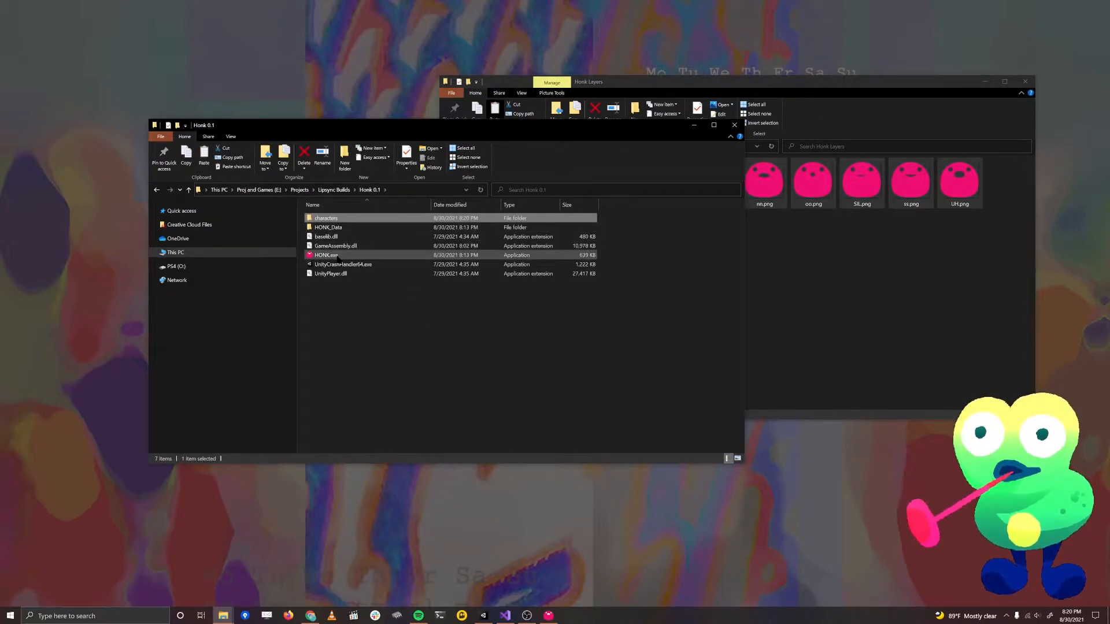
# - Run HONK.exe and switch from the default frog to the new empty character
pyautogui.doubleClick(326, 255)
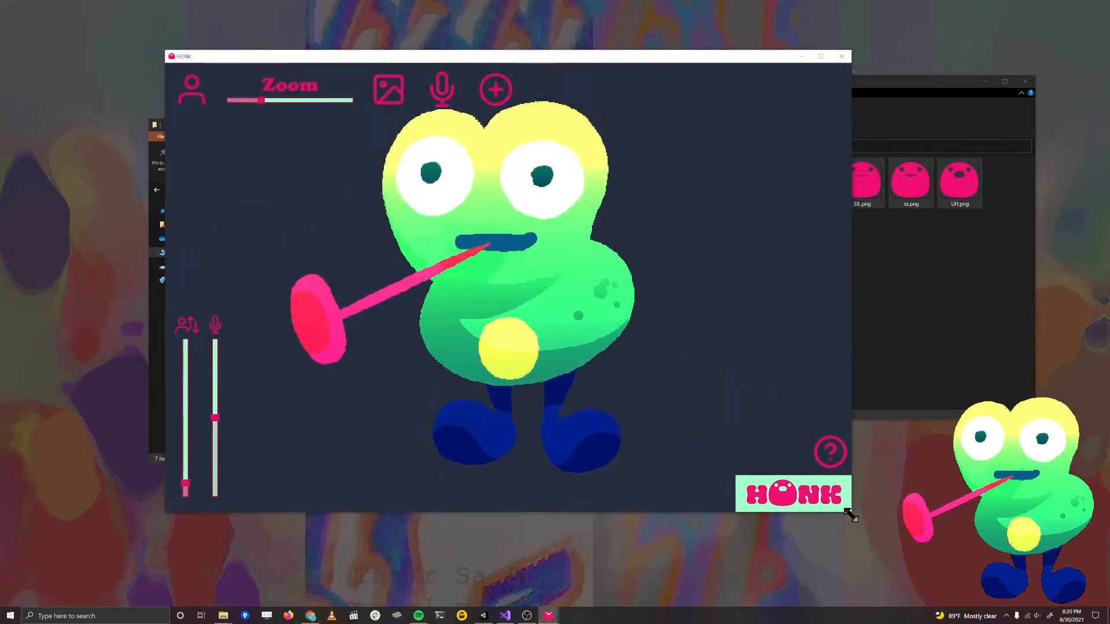
pyautogui.click(191, 89)
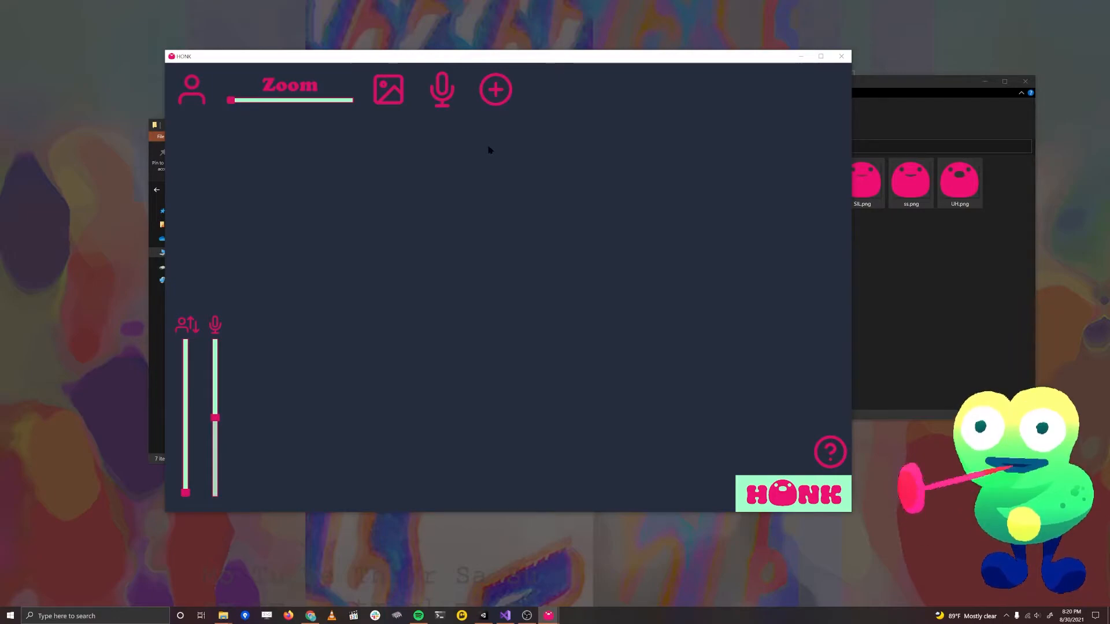
# - Add the pink blob PNG as the character's first layer and select it
pyautogui.click(387, 89)
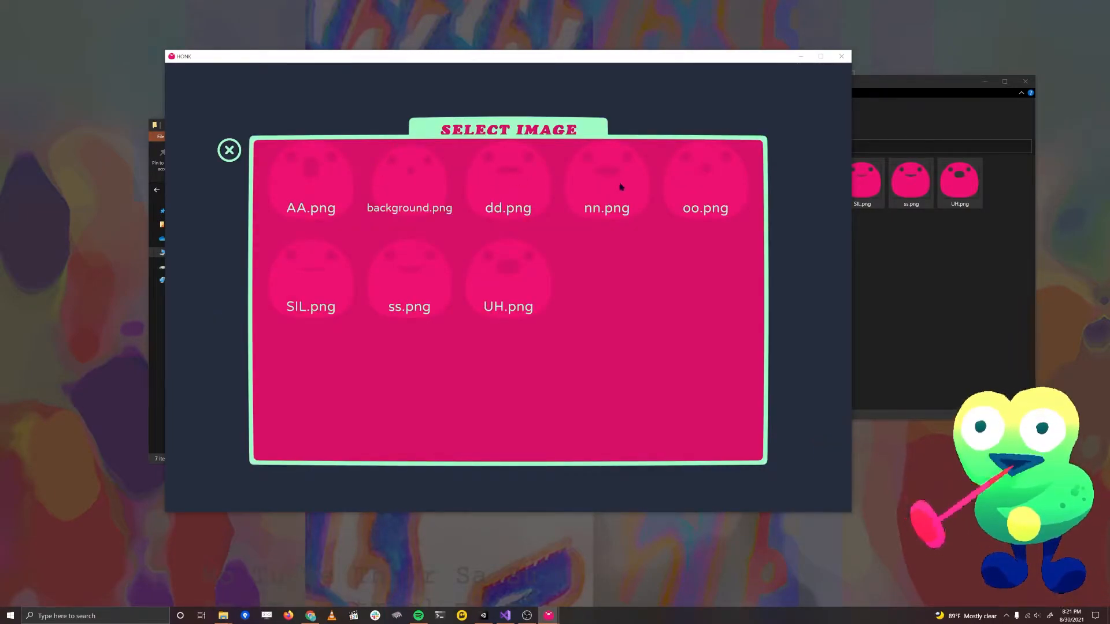
pyautogui.moveTo(300, 288)
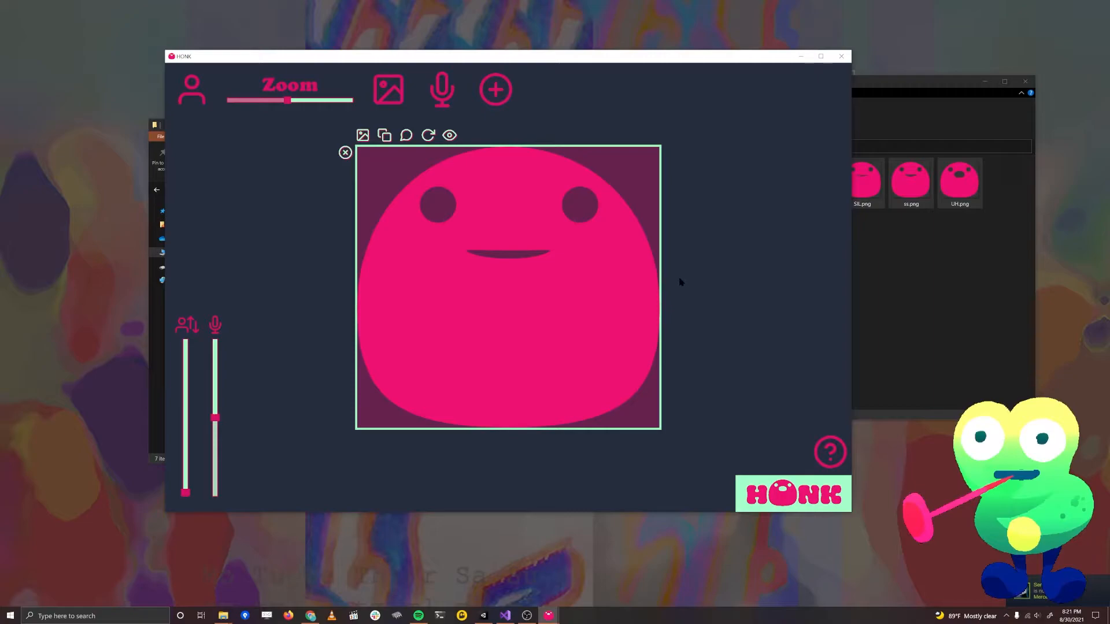
pyautogui.moveTo(431, 153)
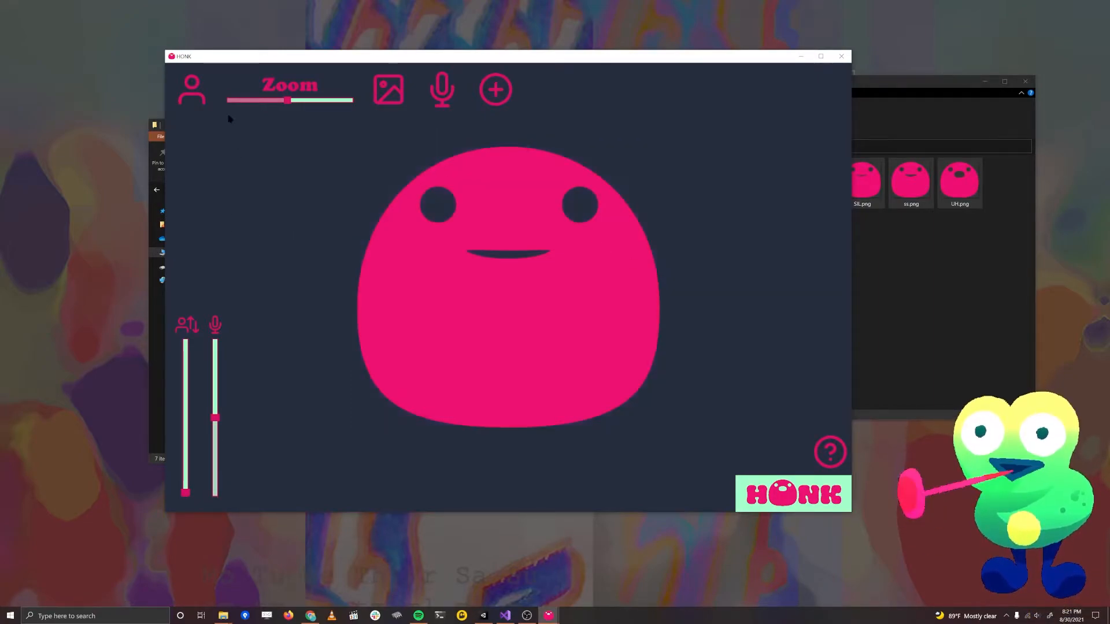
pyautogui.click(191, 91)
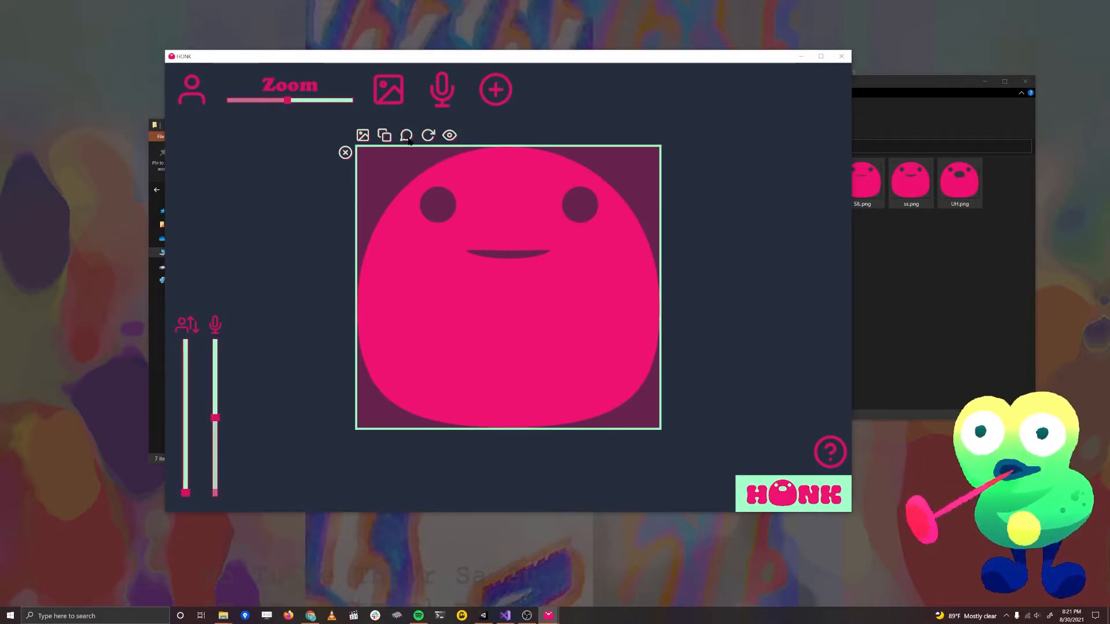
# - Assign mouth PNGs to the blob's viseme slots SIL, CH, SS, nn, RR, aa and E
pyautogui.click(406, 135)
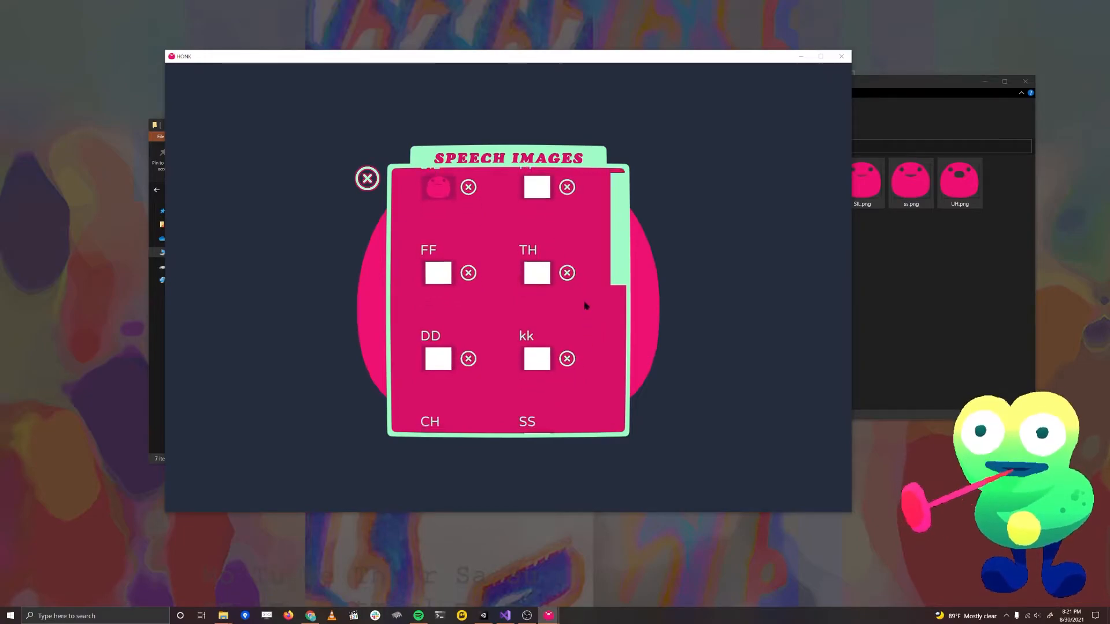
pyautogui.scroll(-3)
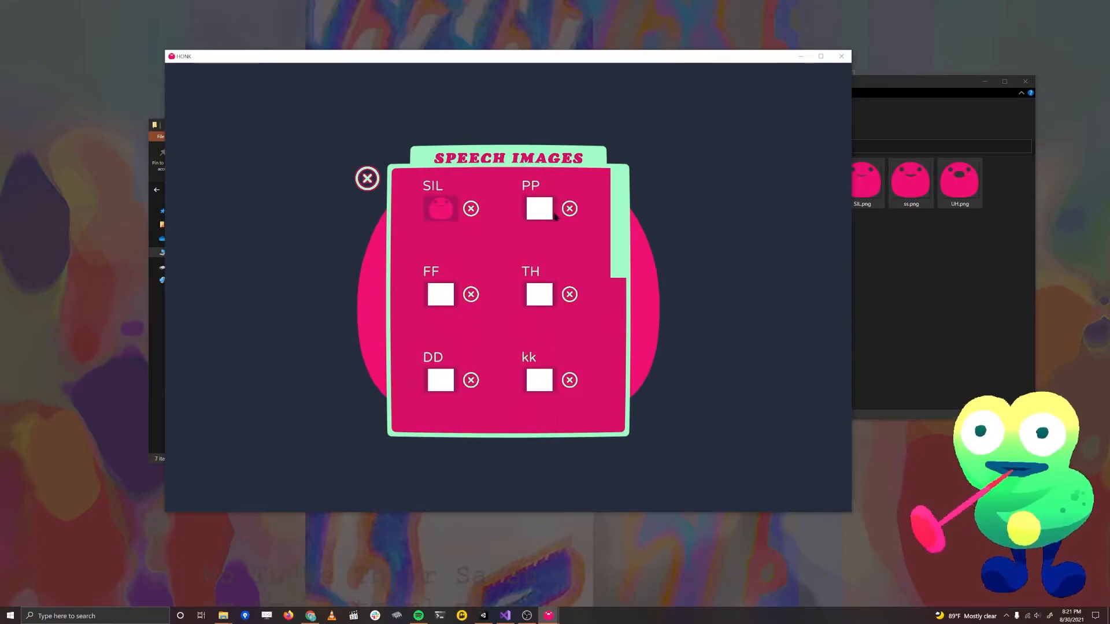
pyautogui.scroll(-3)
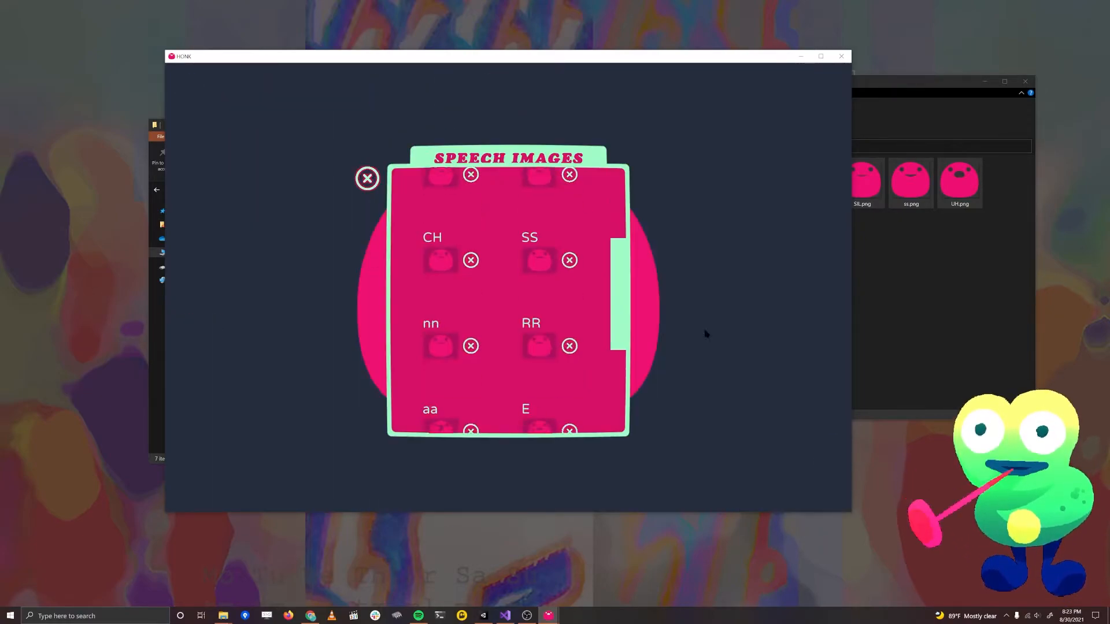
pyautogui.click(366, 178)
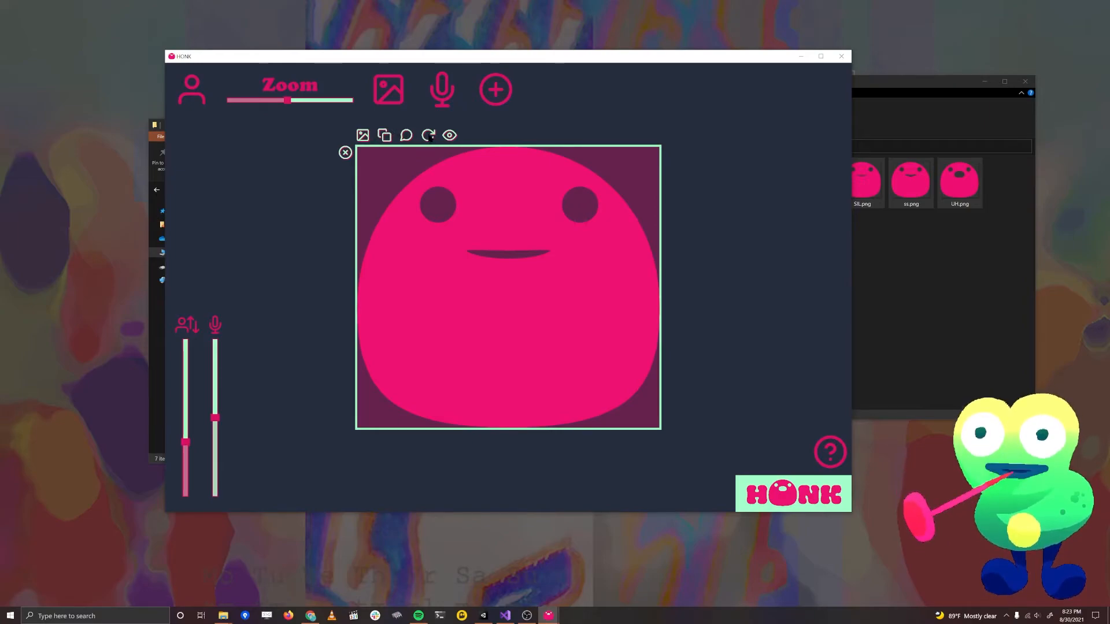
# - Set the blob layer's rotation amount while talking to Low
pyautogui.click(449, 135)
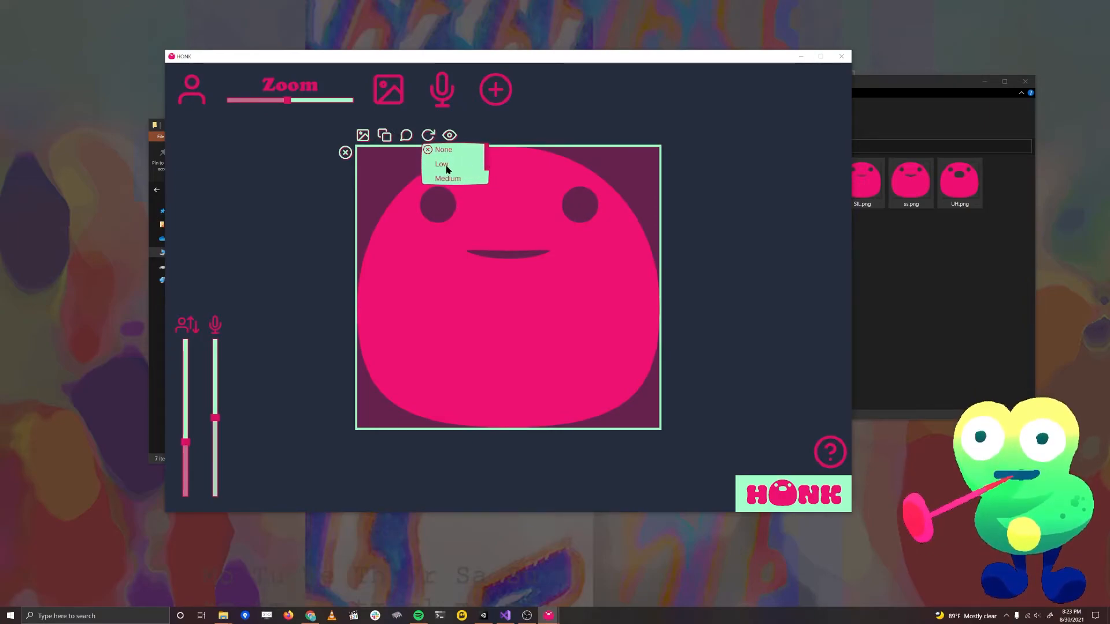
pyautogui.click(442, 163)
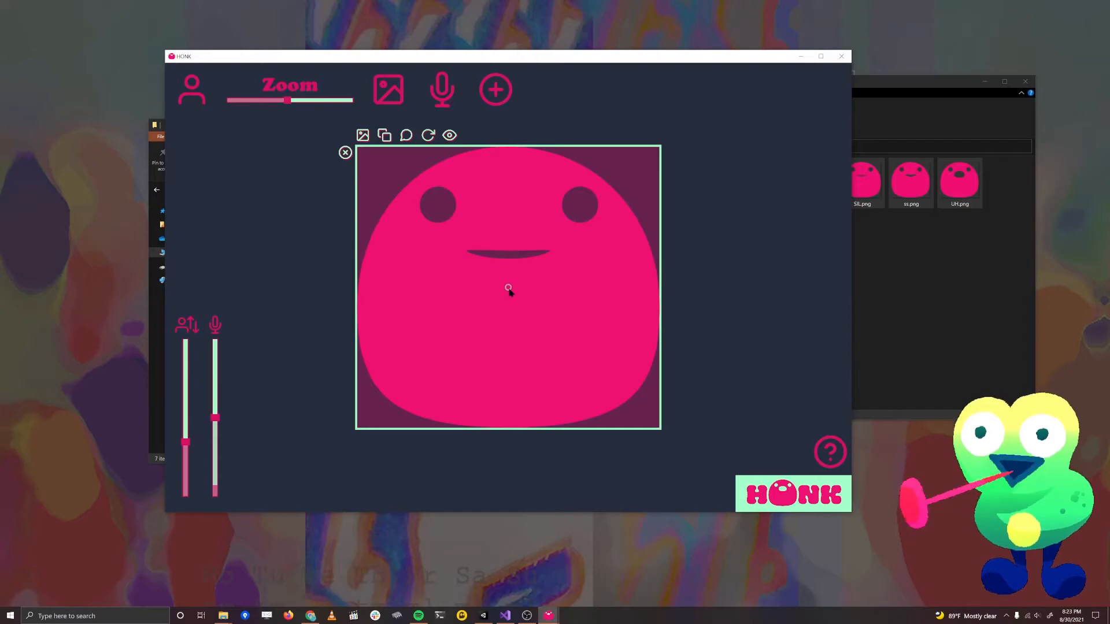
pyautogui.click(448, 135)
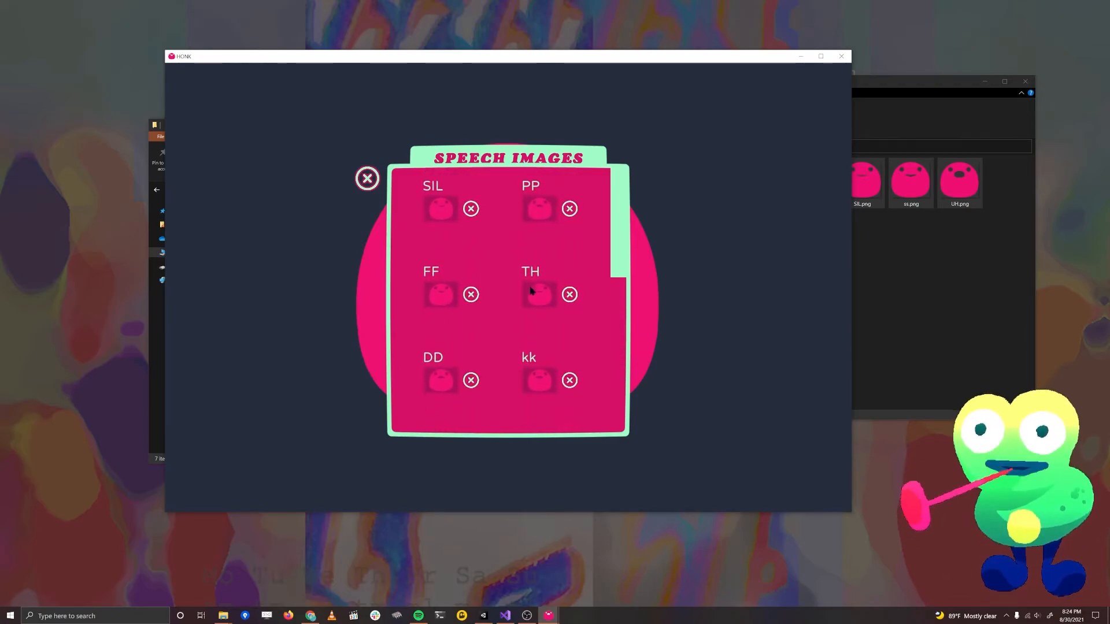
# - Assign images to the remaining slots PP, FF, TH, DD and kk, then finish editing the layer
pyautogui.scroll(-3)
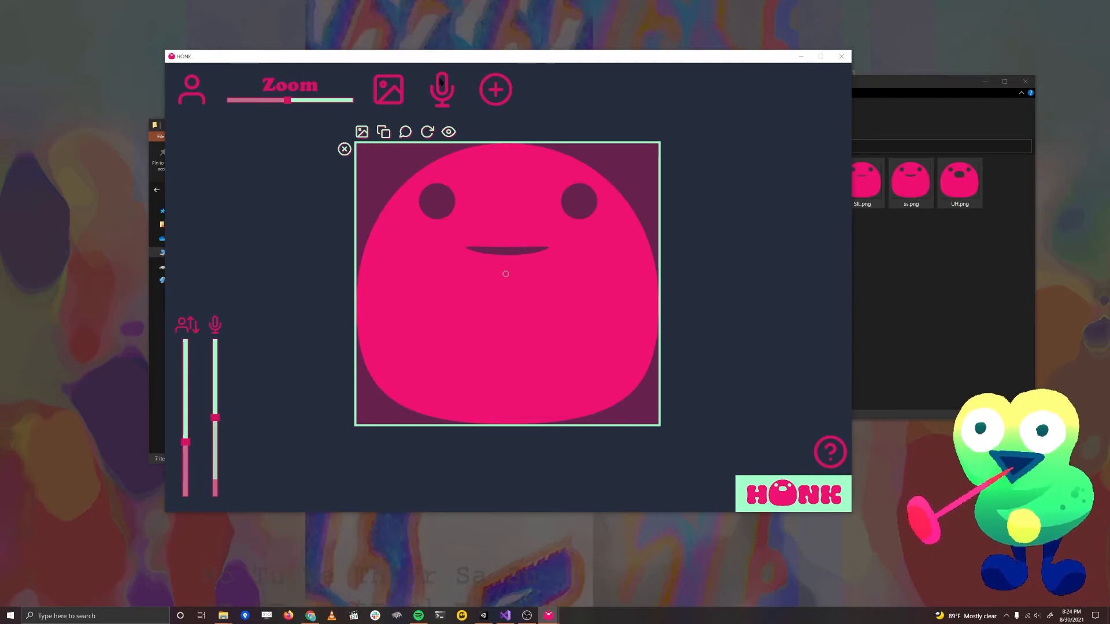
pyautogui.click(440, 89)
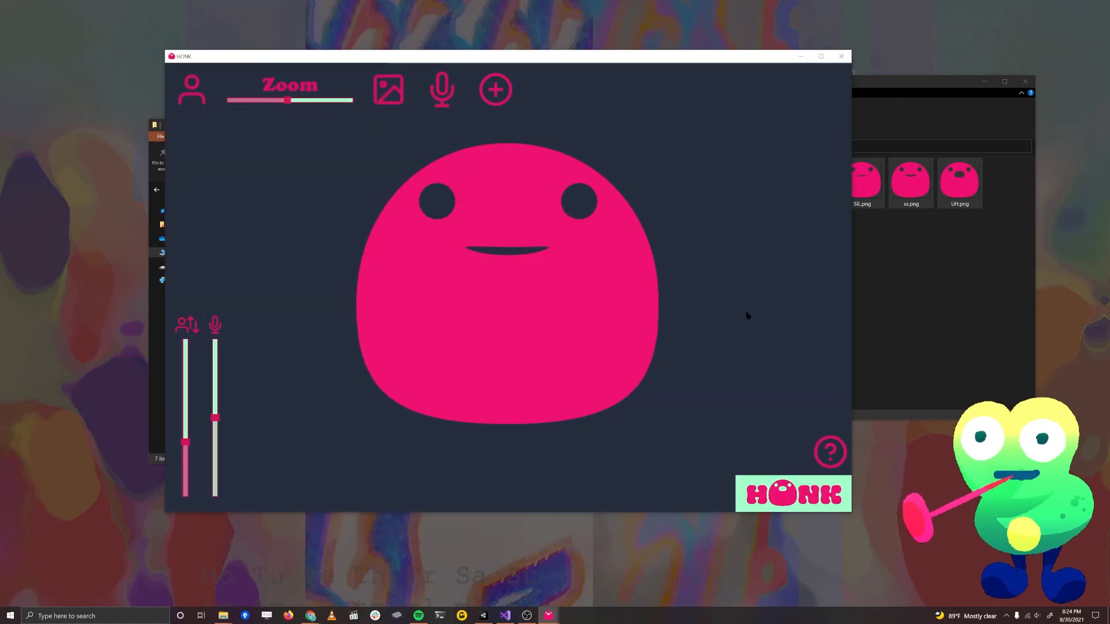
# - Drag the Zoom slider slightly left to lower the character's zoom
pyautogui.moveTo(287, 99); pyautogui.dragTo(267, 100)
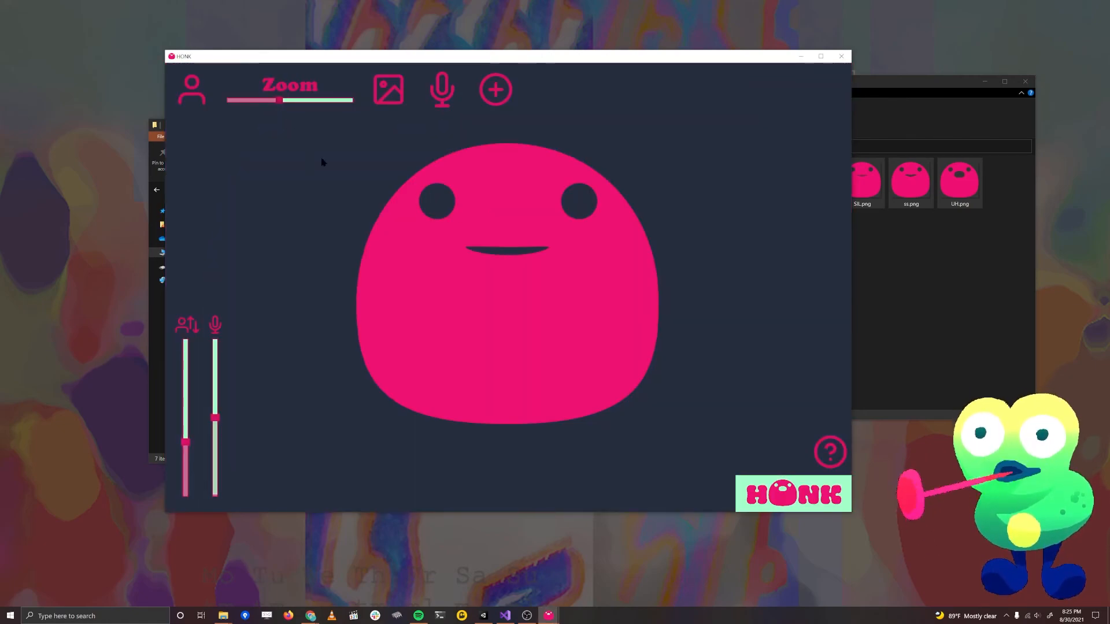
pyautogui.moveTo(417, 102)
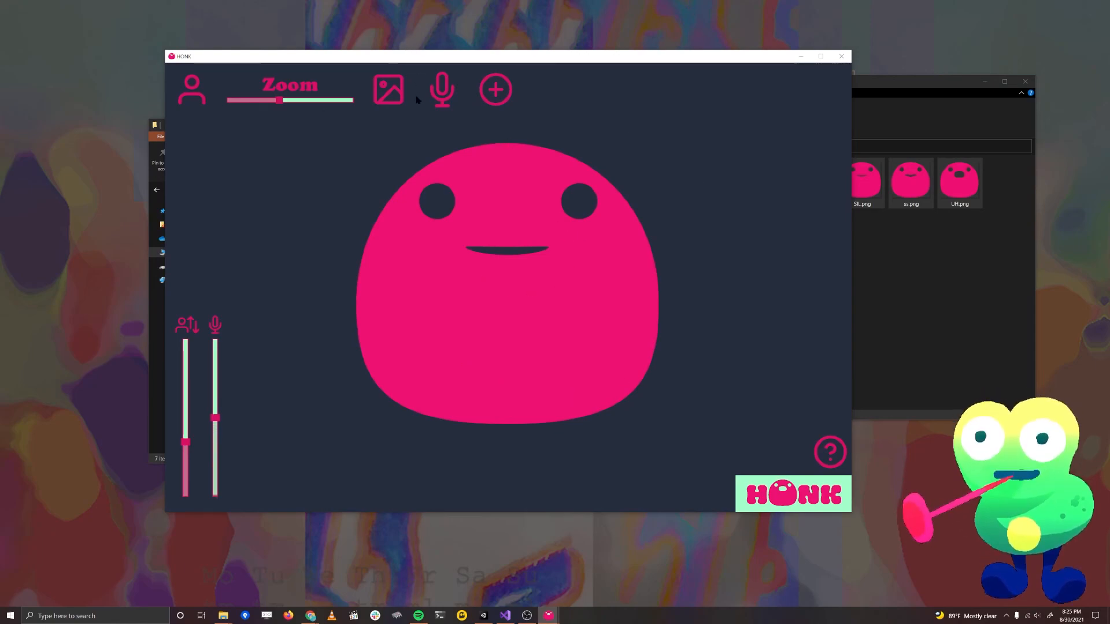